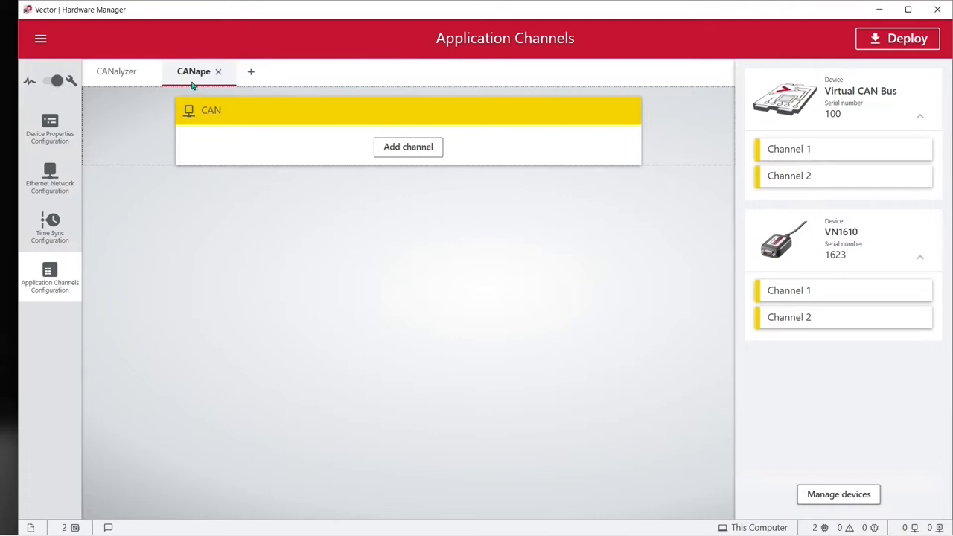
mouse_move(830, 244)
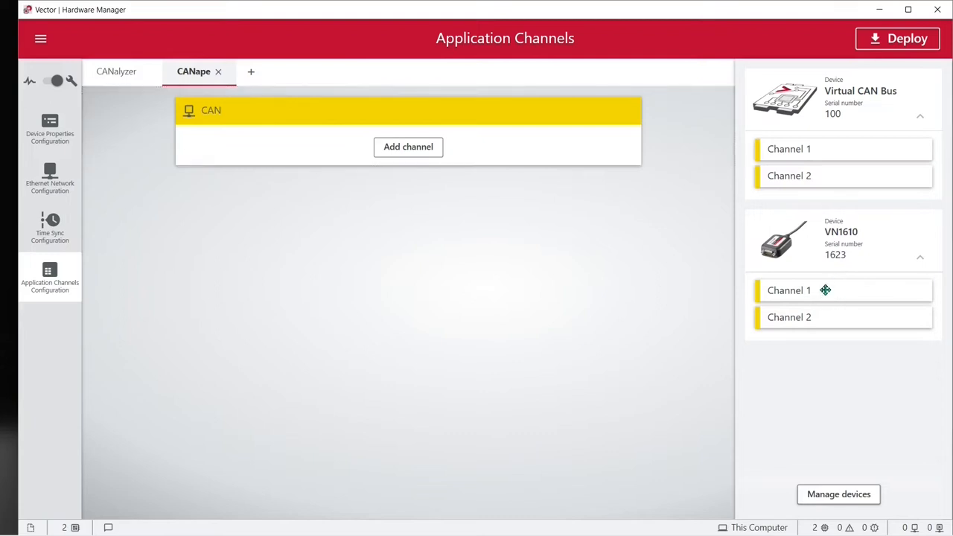
Map VN1610 Channel 1 to CANape's CAN 1 and deploy, confirming the success message.
drag(789, 290, 737, 246)
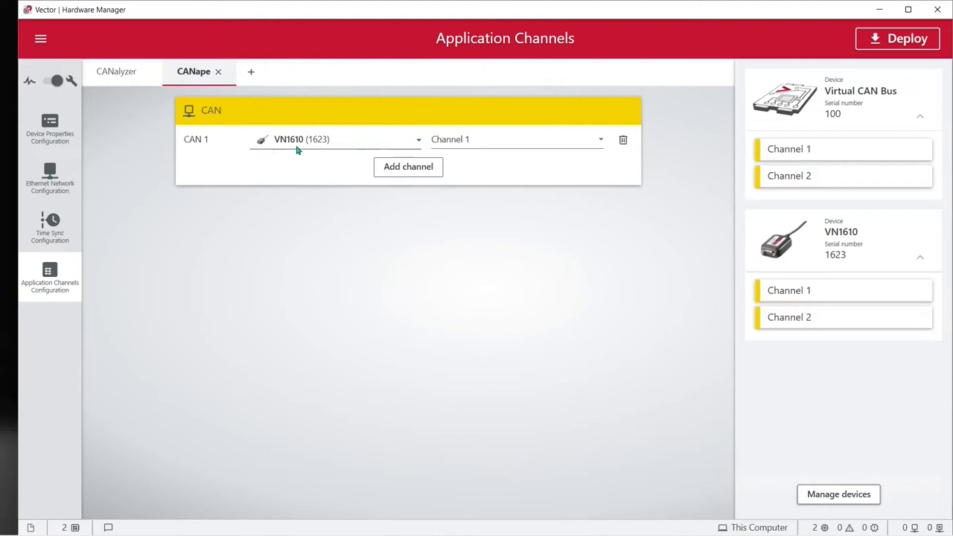
mouse_move(423, 149)
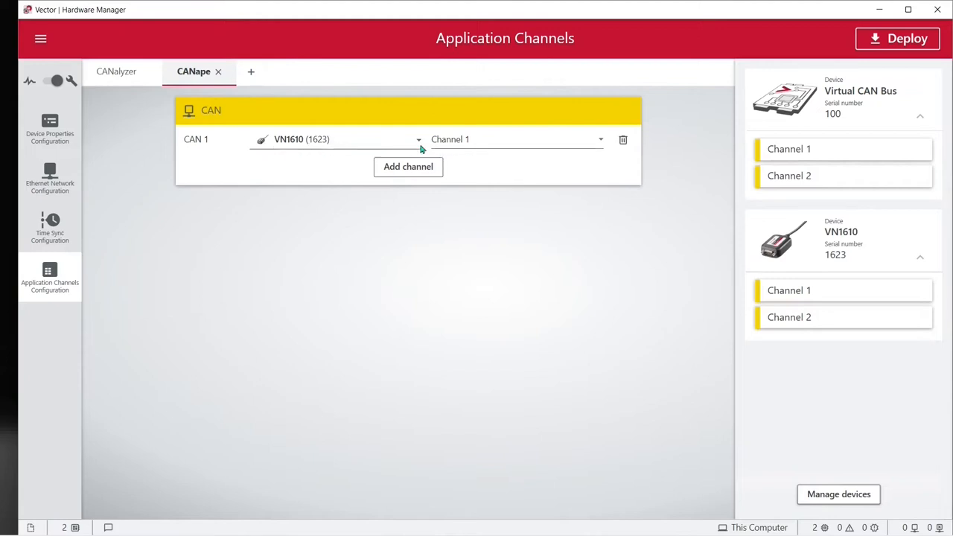
mouse_move(200, 149)
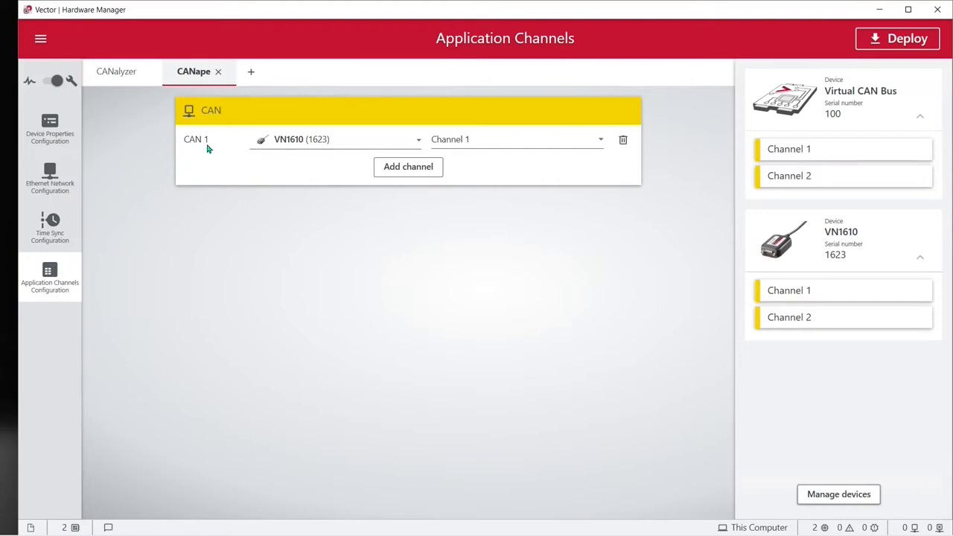
mouse_move(780, 169)
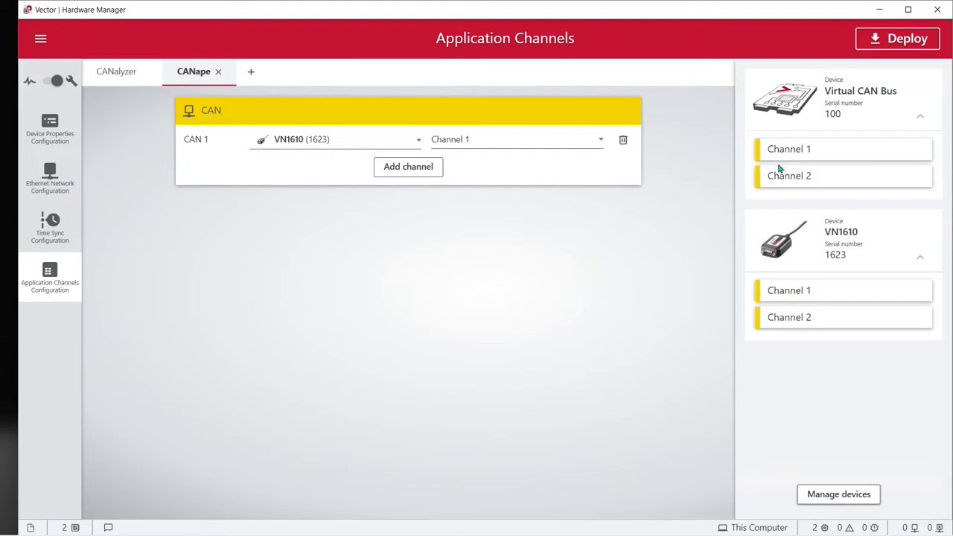
mouse_move(896, 39)
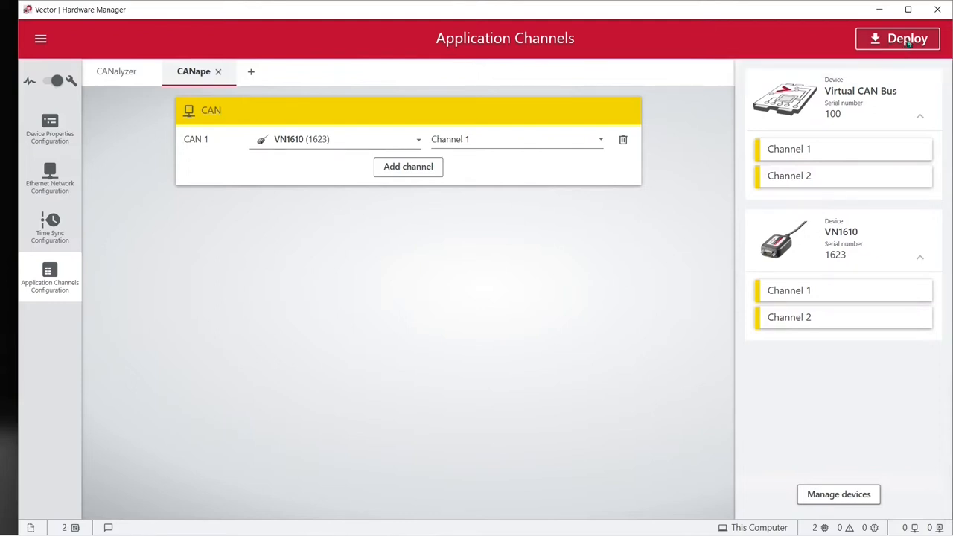
click(896, 39)
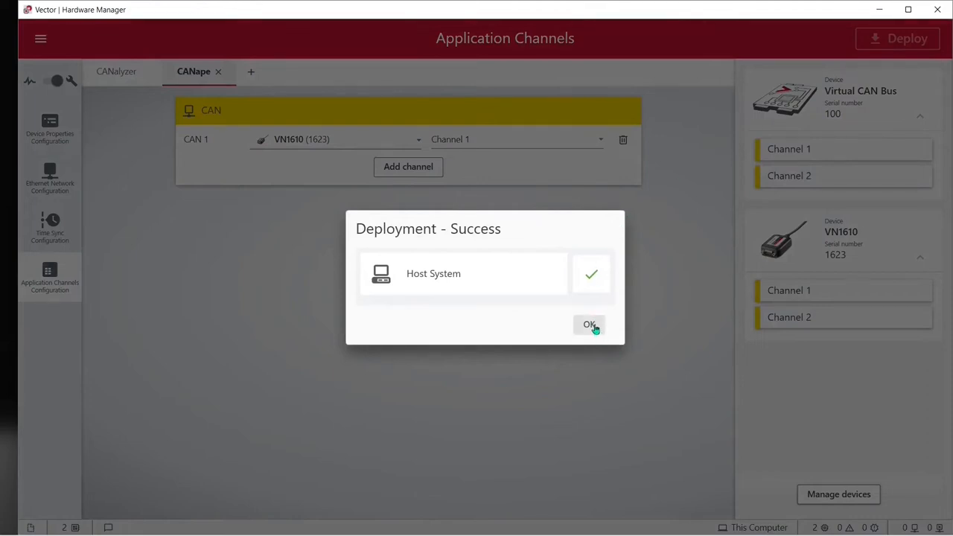
click(589, 325)
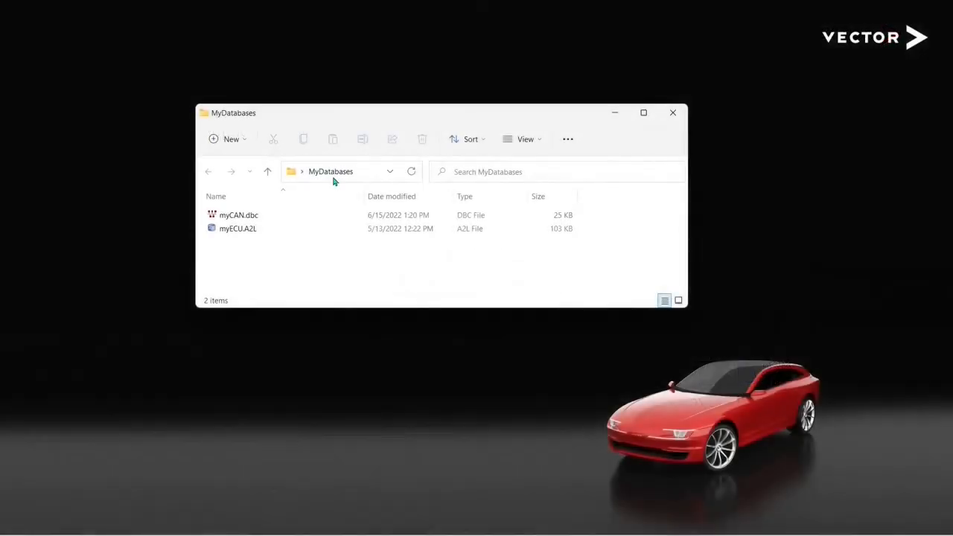
click(330, 171)
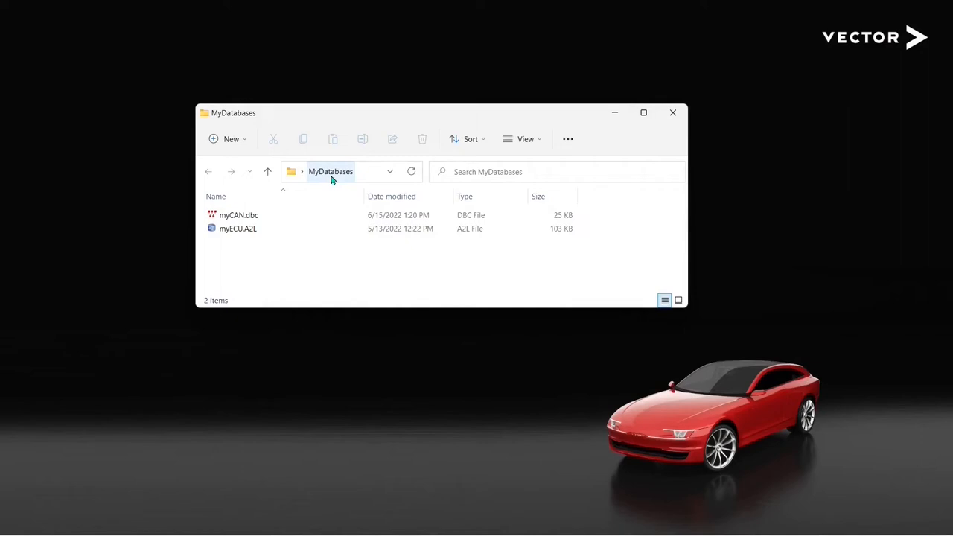
click(238, 214)
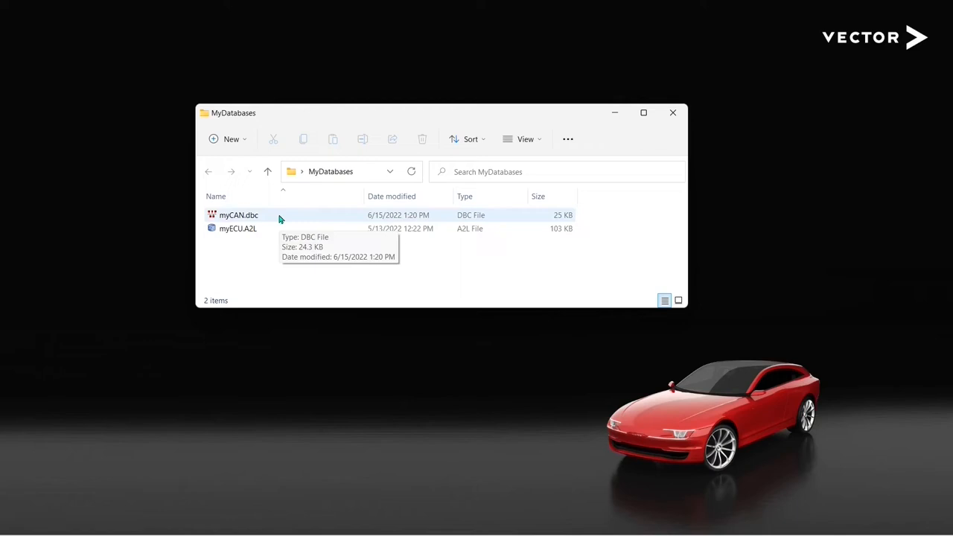
mouse_move(280, 229)
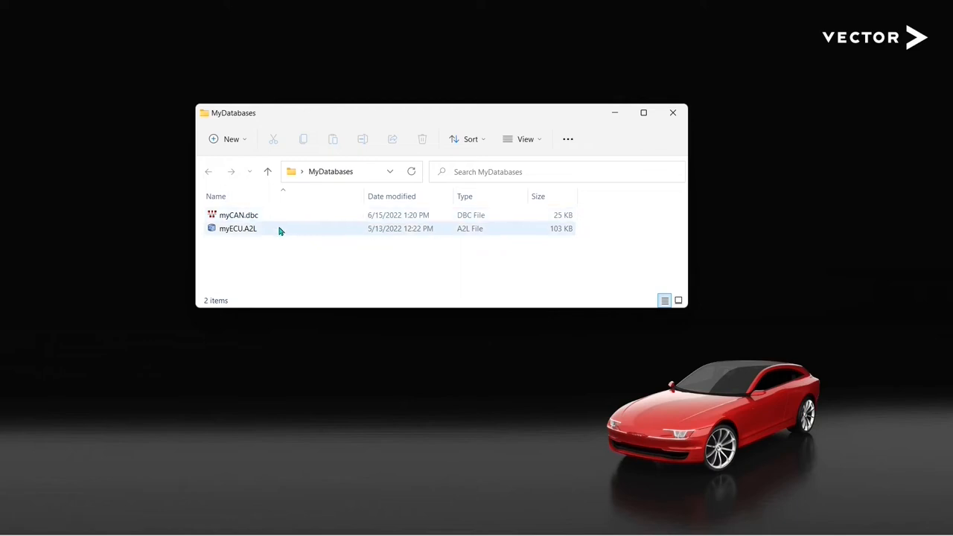
mouse_move(281, 237)
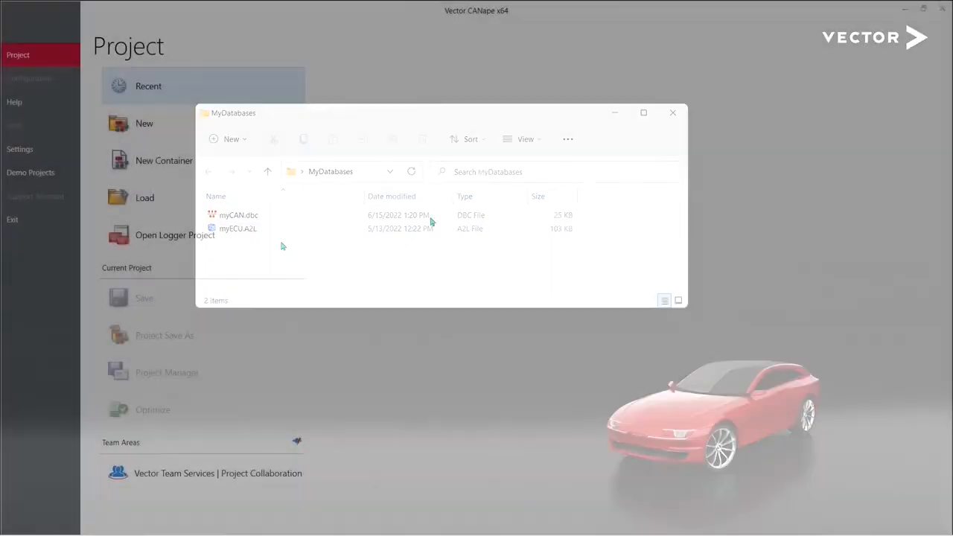
Begin a new project named myProject and proceed to the directory step.
click(673, 113)
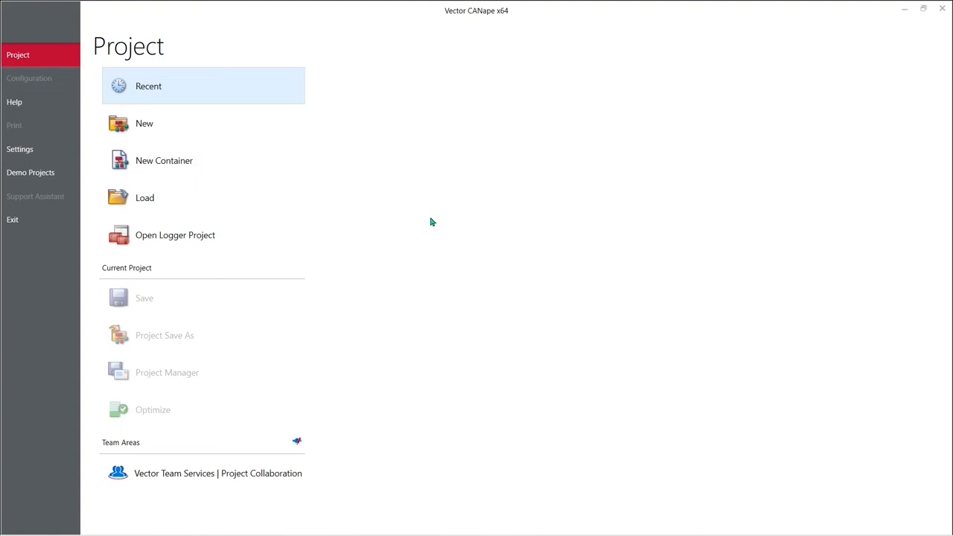
mouse_move(167, 124)
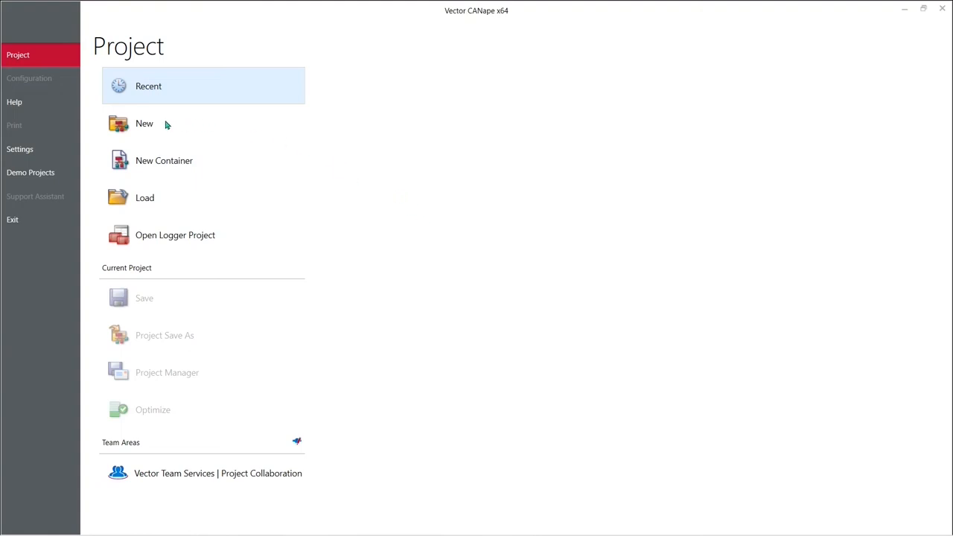
click(145, 122)
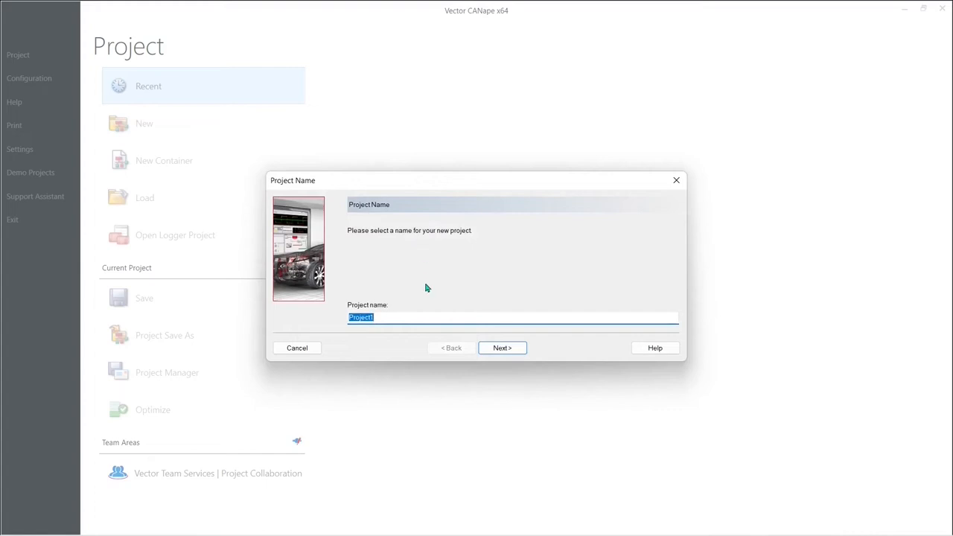
text(myPro)
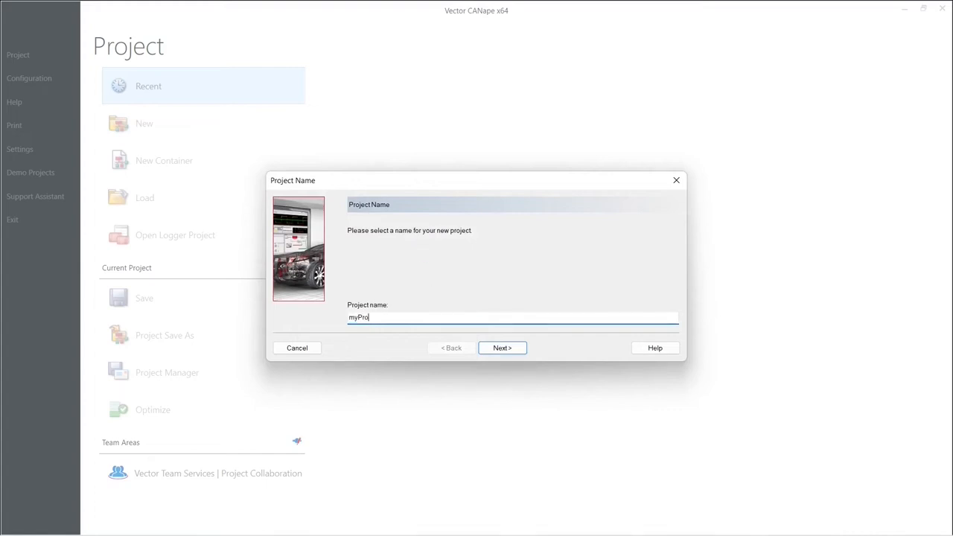
text(ject)
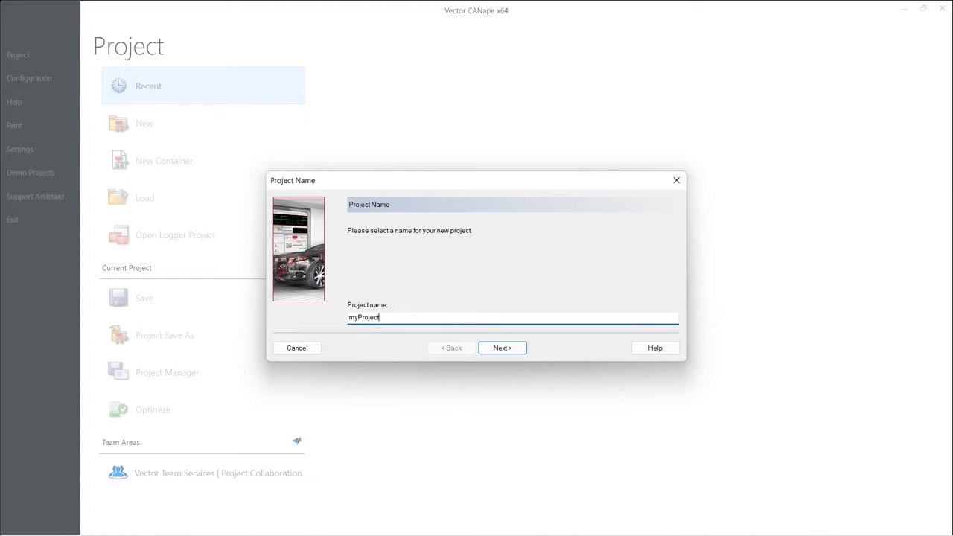
mouse_move(435, 301)
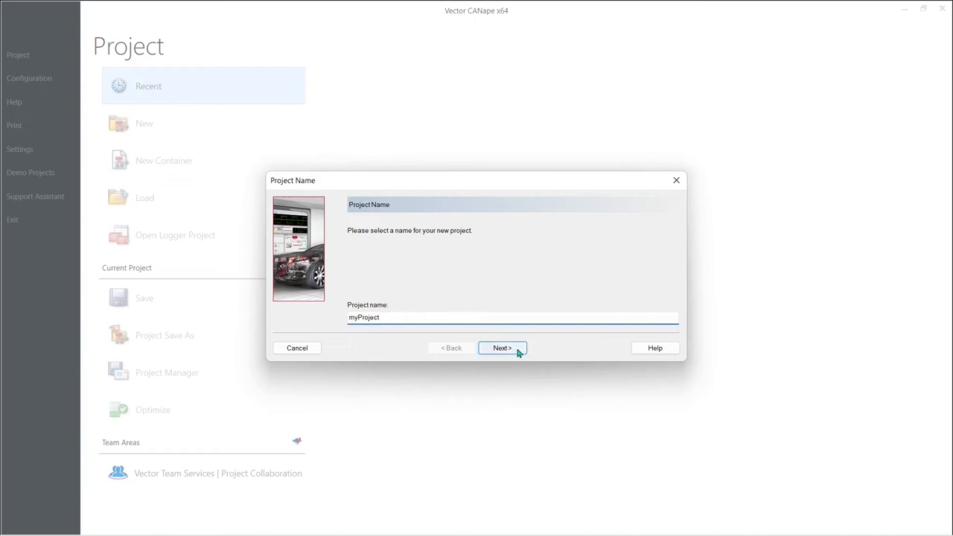
click(502, 348)
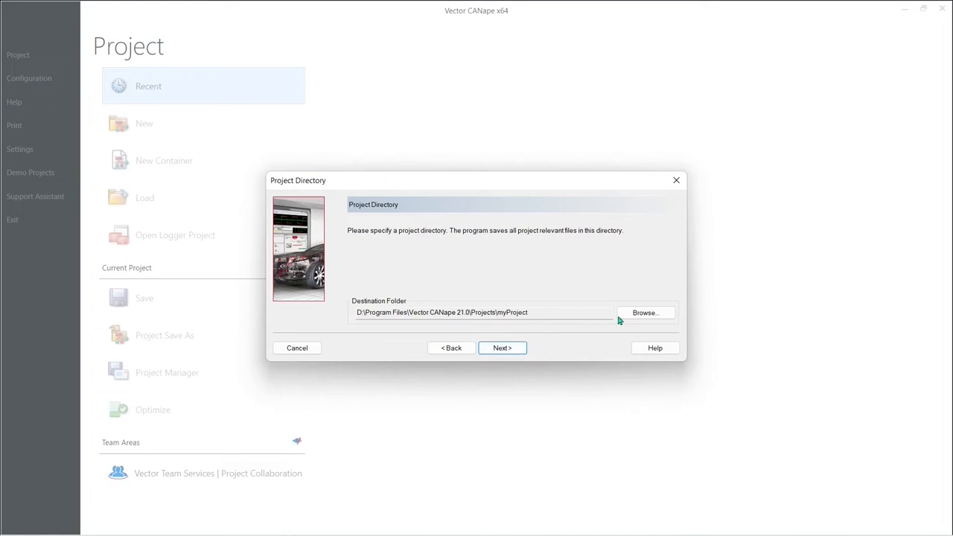
Set the project directory to the Desktop and continue to the desktop-link step.
click(643, 313)
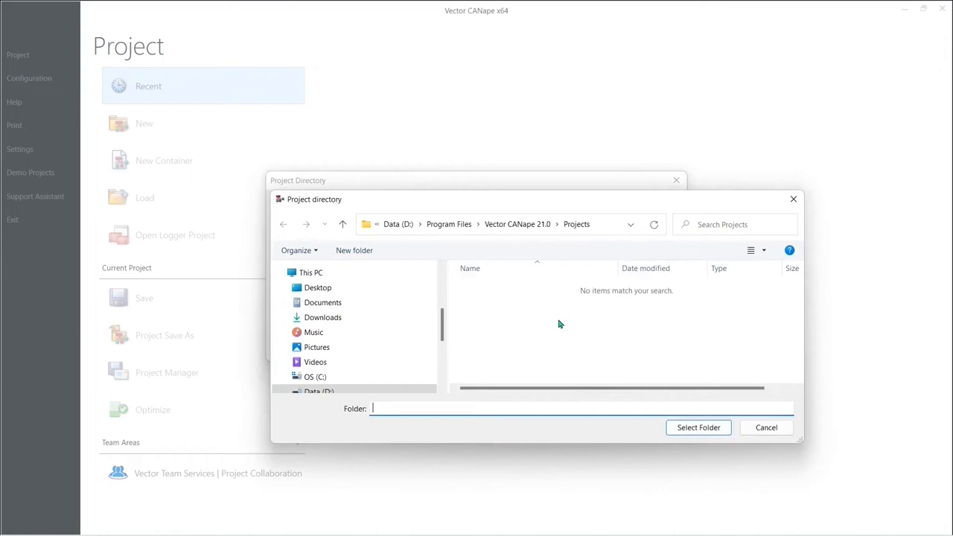
click(317, 287)
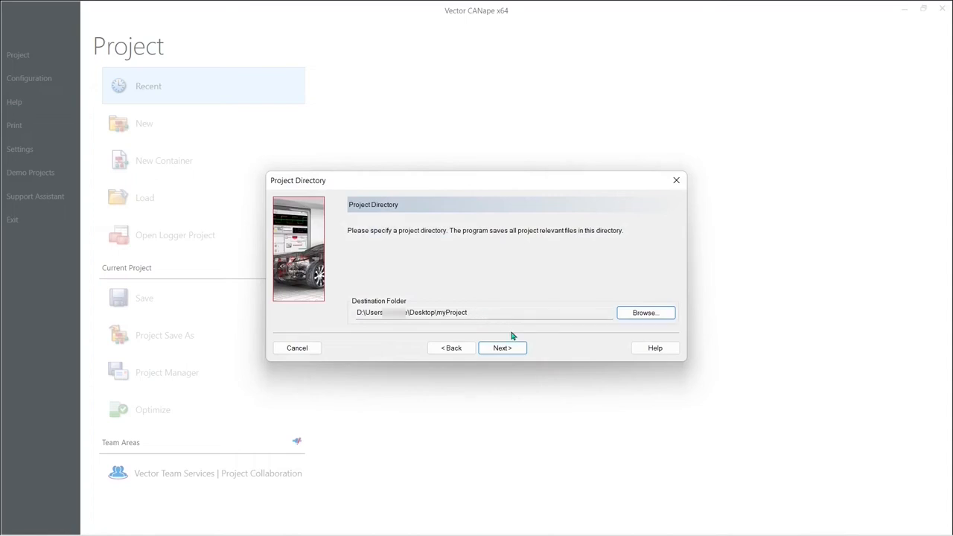
click(501, 348)
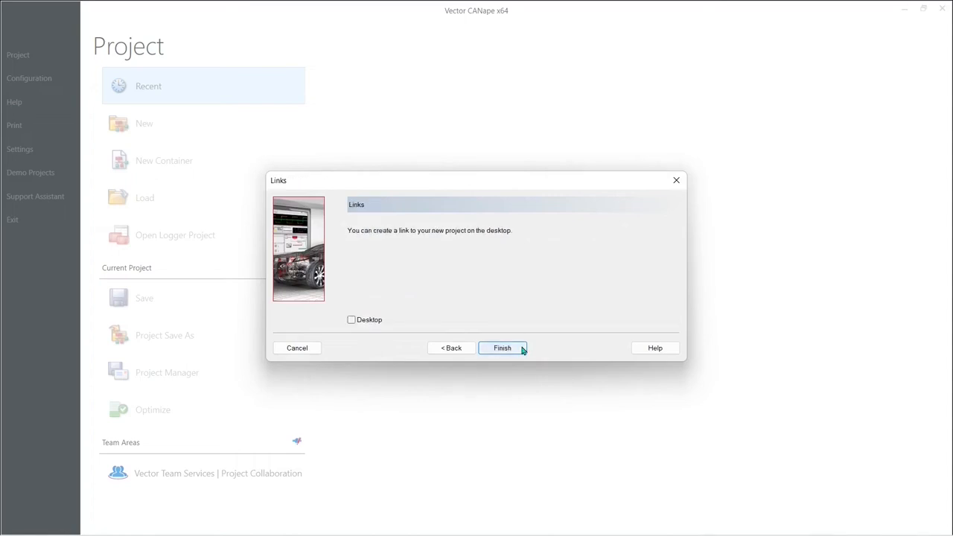
Finish creating myProject without a desktop link and view its folder holding CANape.ini.
click(501, 349)
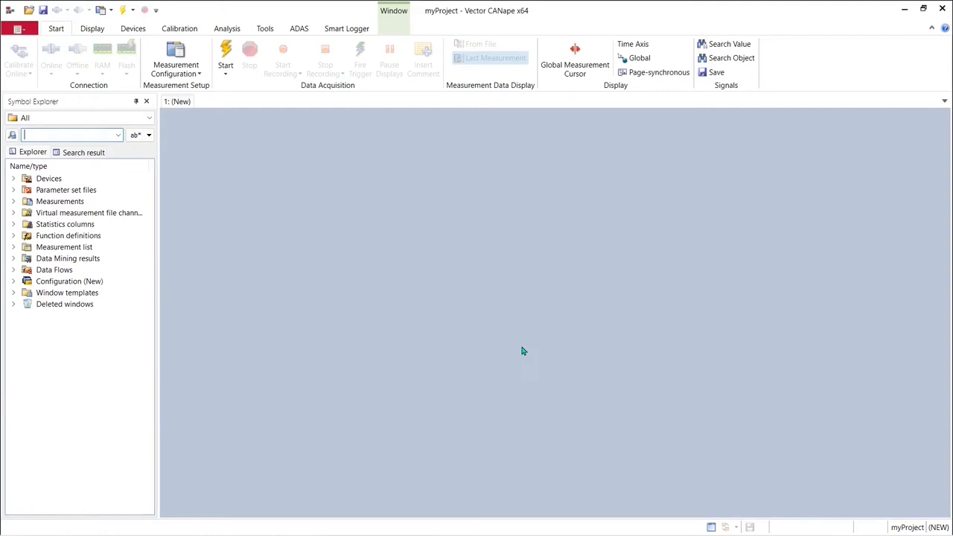
mouse_move(841, 460)
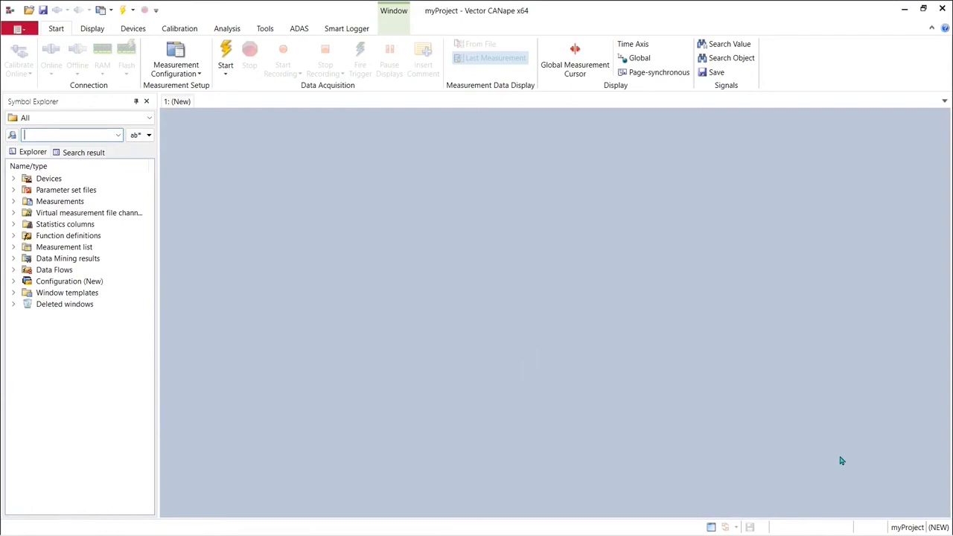
mouse_move(915, 527)
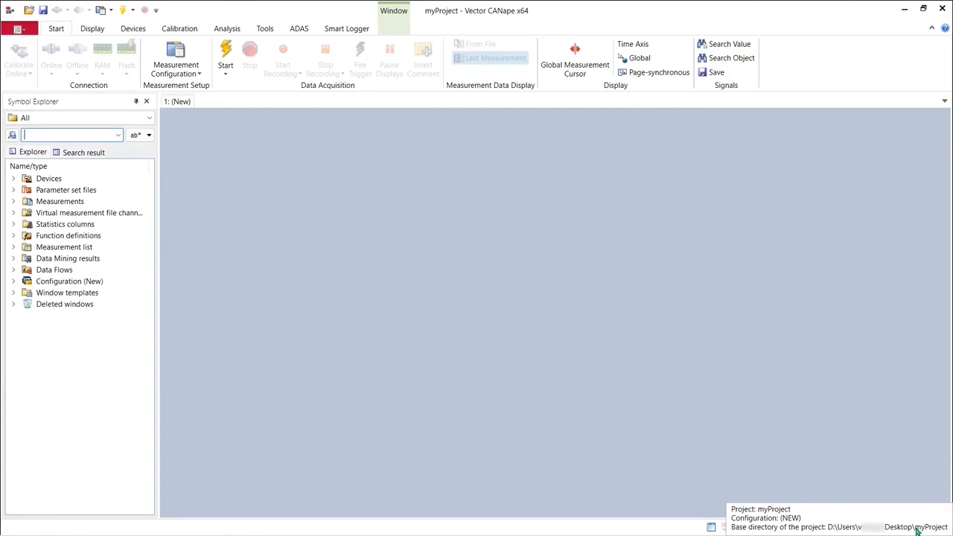
click(906, 527)
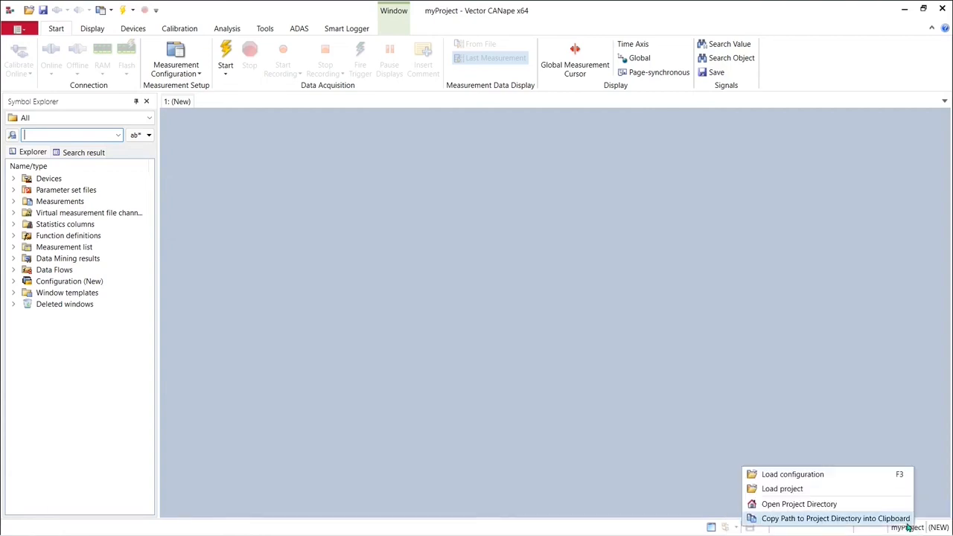
mouse_move(798, 503)
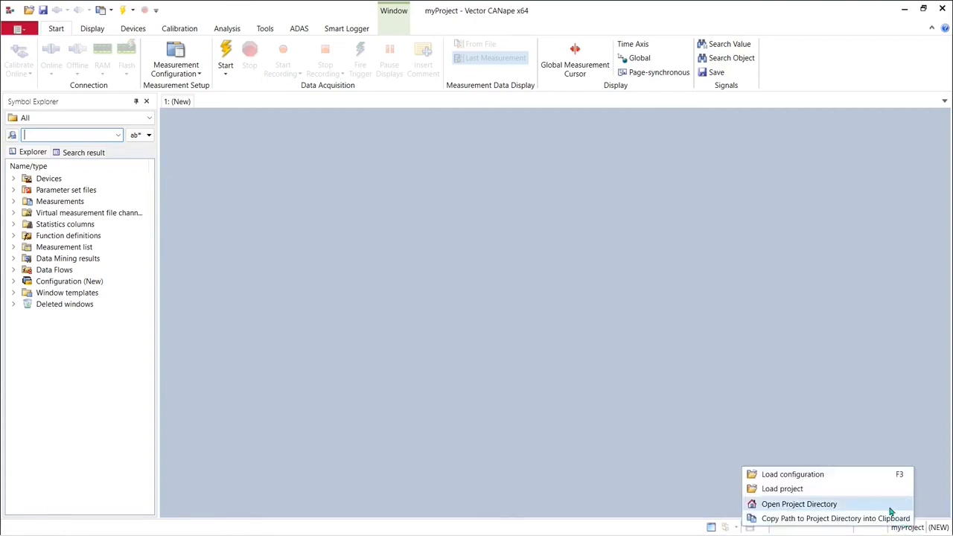
click(798, 503)
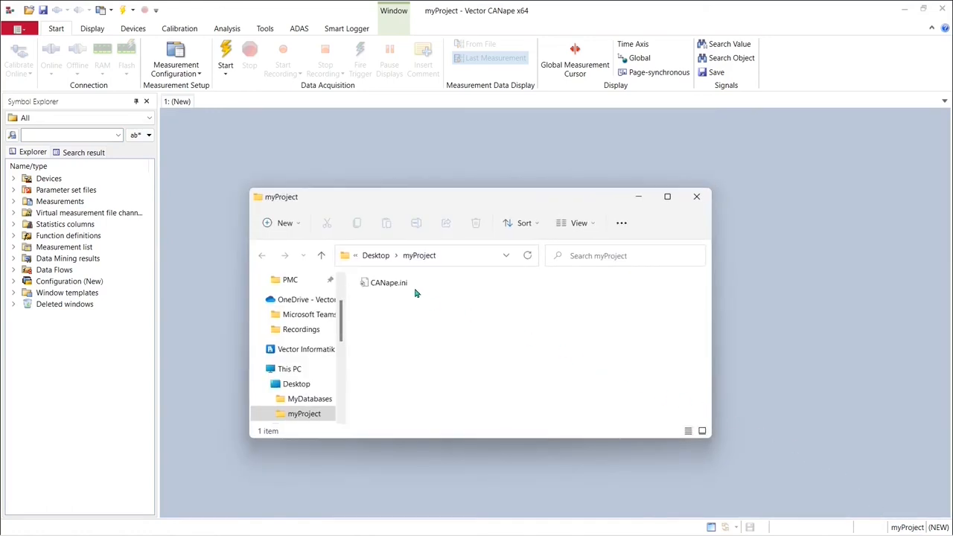
click(387, 283)
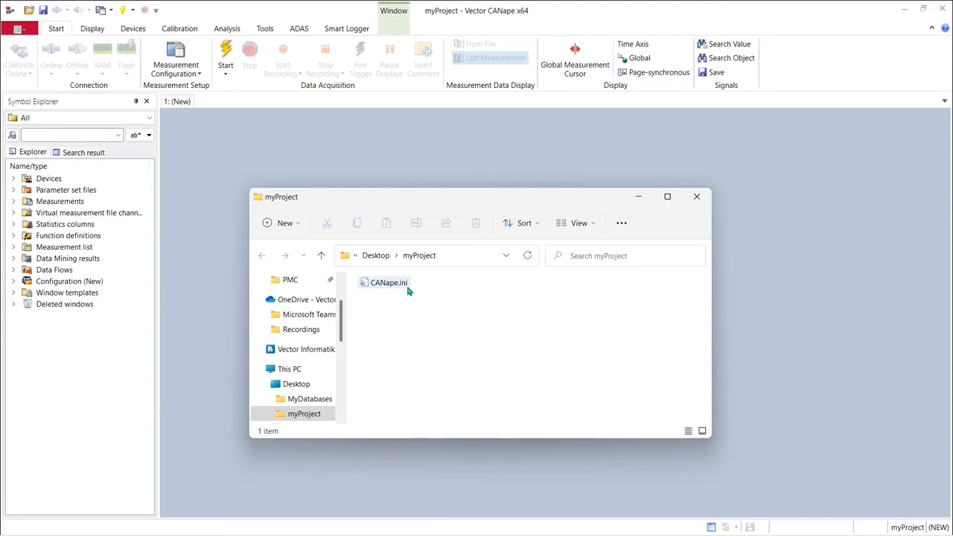
mouse_move(387, 283)
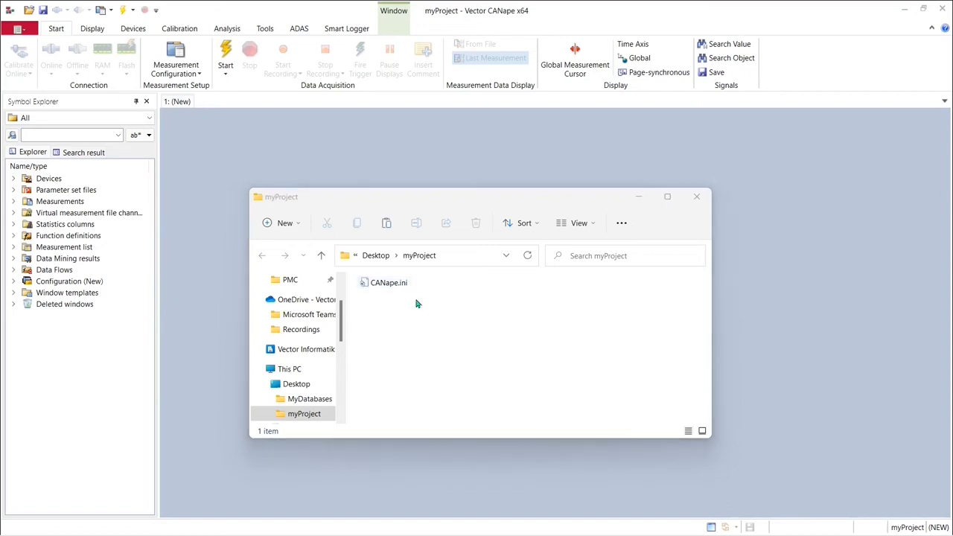
right_click(417, 305)
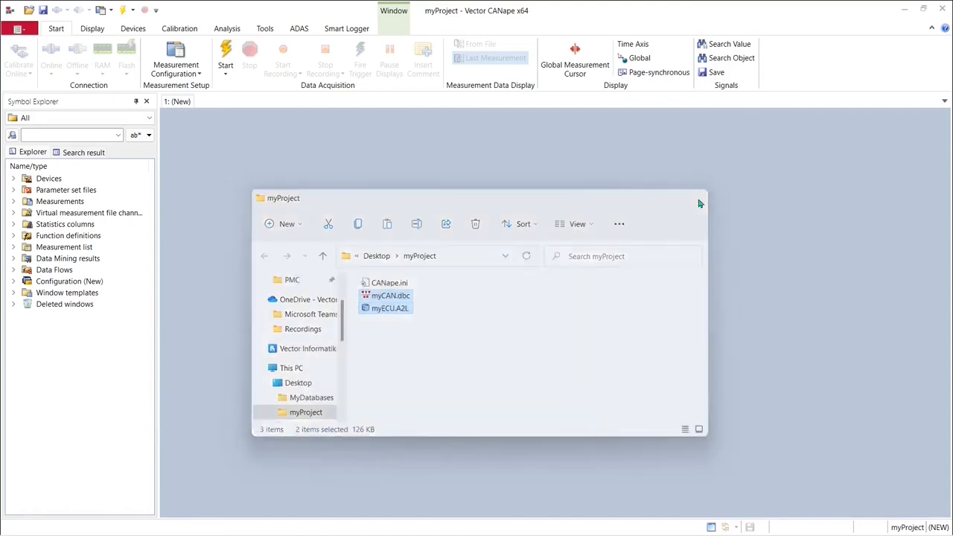
Close the myProject folder window, leaving the empty CANape workspace.
click(698, 203)
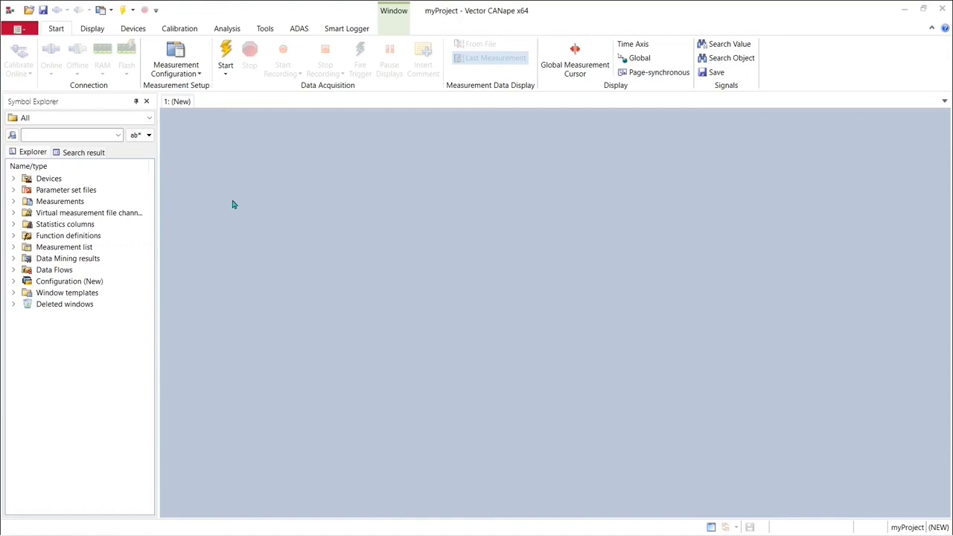
mouse_move(136, 35)
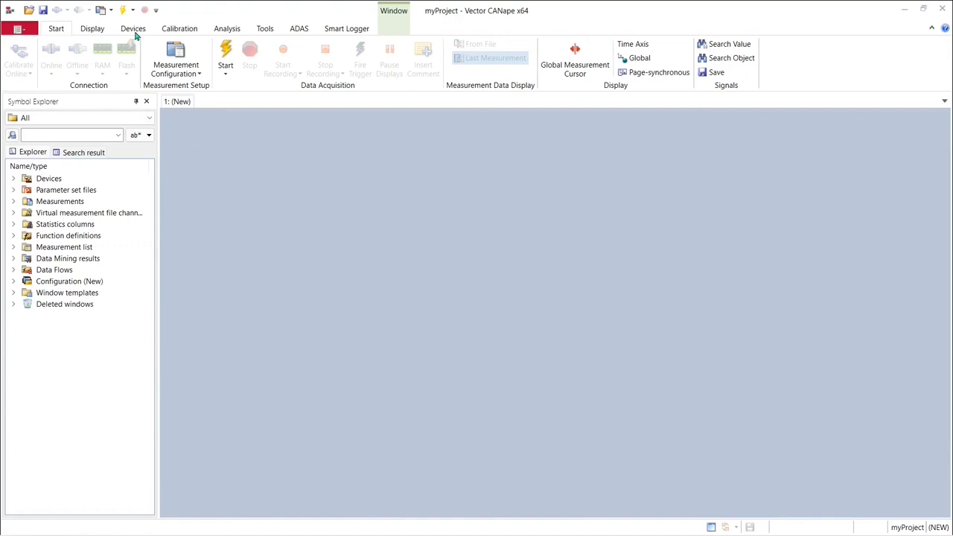
Create the myCAN device from myCAN.dbc on the VN1610 CAN 1 channel.
click(132, 28)
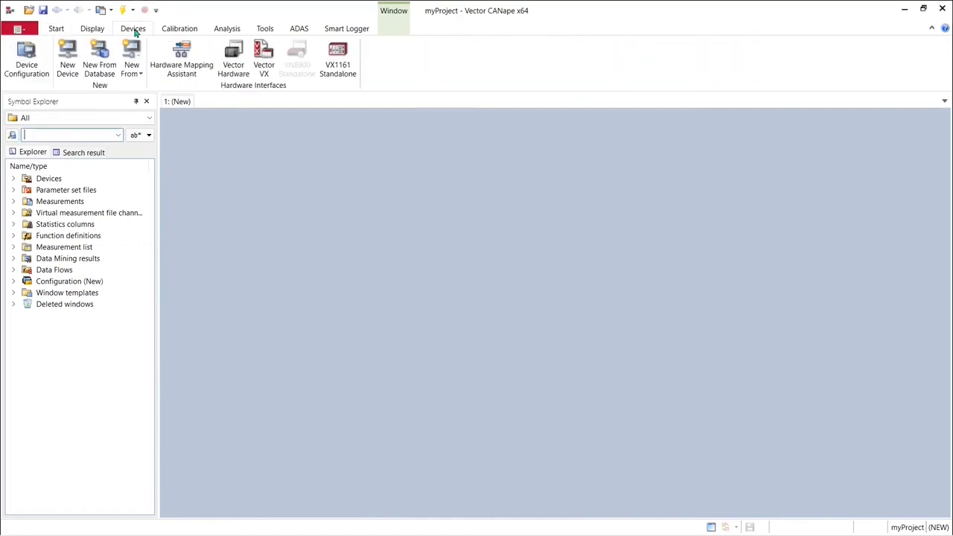
mouse_move(98, 58)
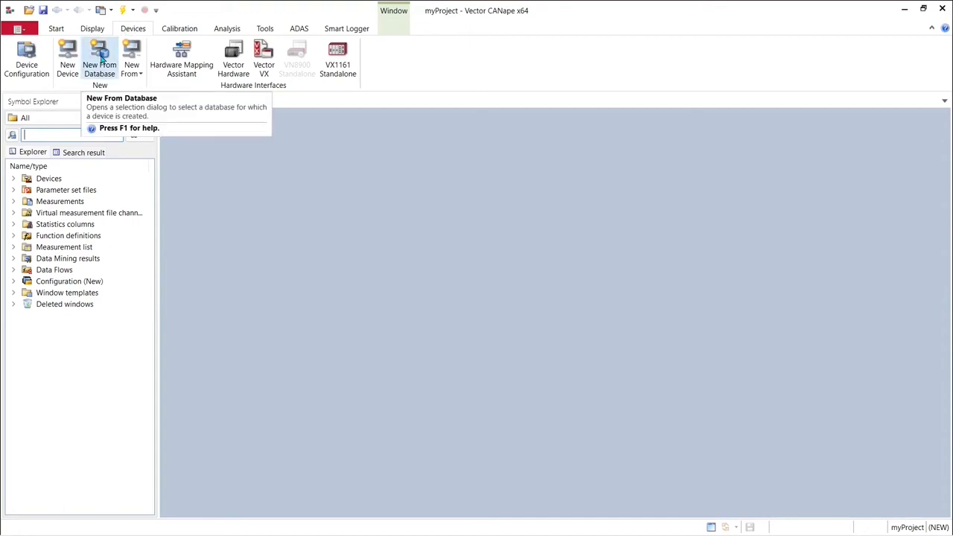
click(98, 59)
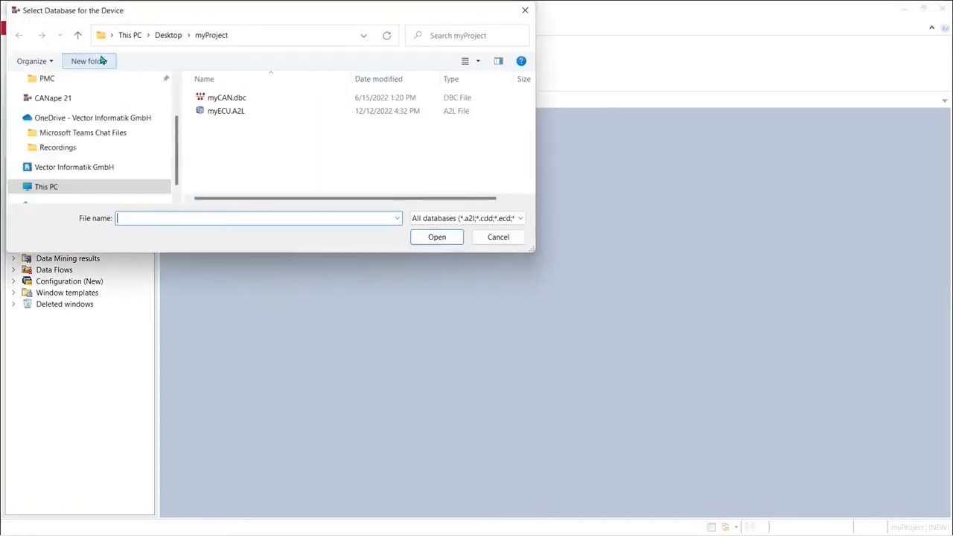
click(226, 110)
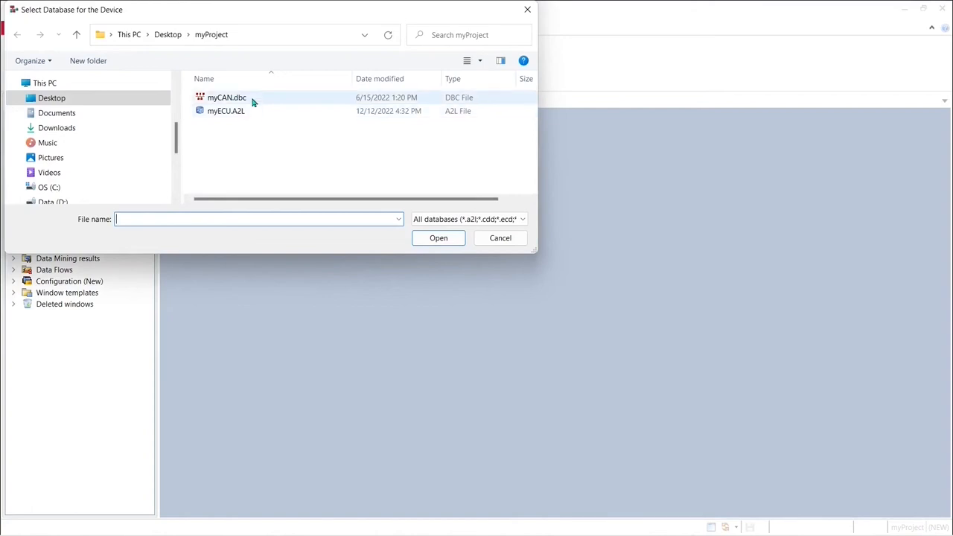
click(226, 96)
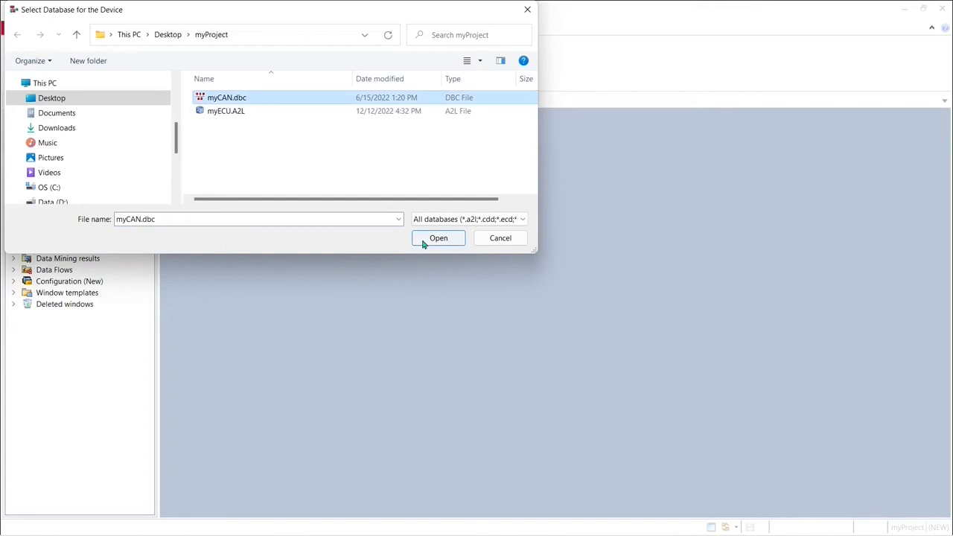
click(438, 238)
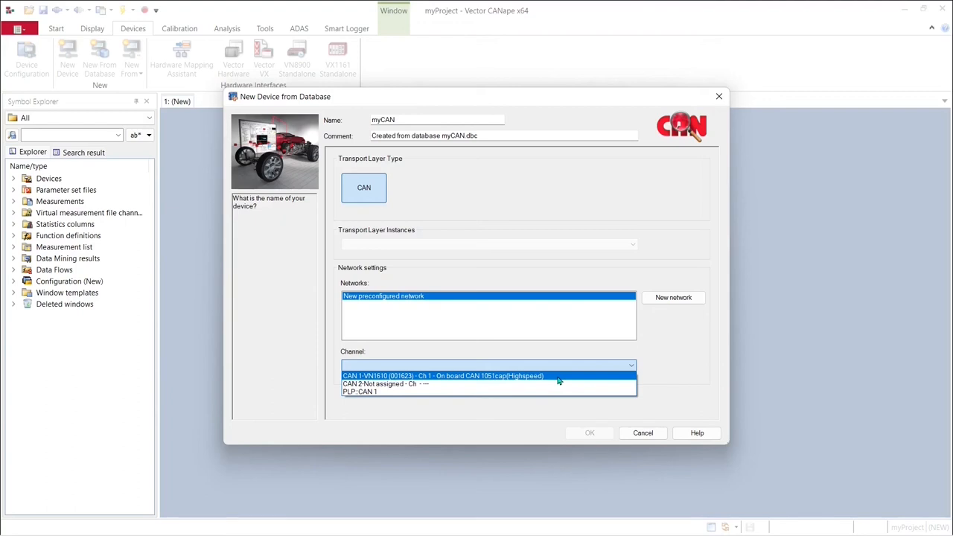
click(444, 375)
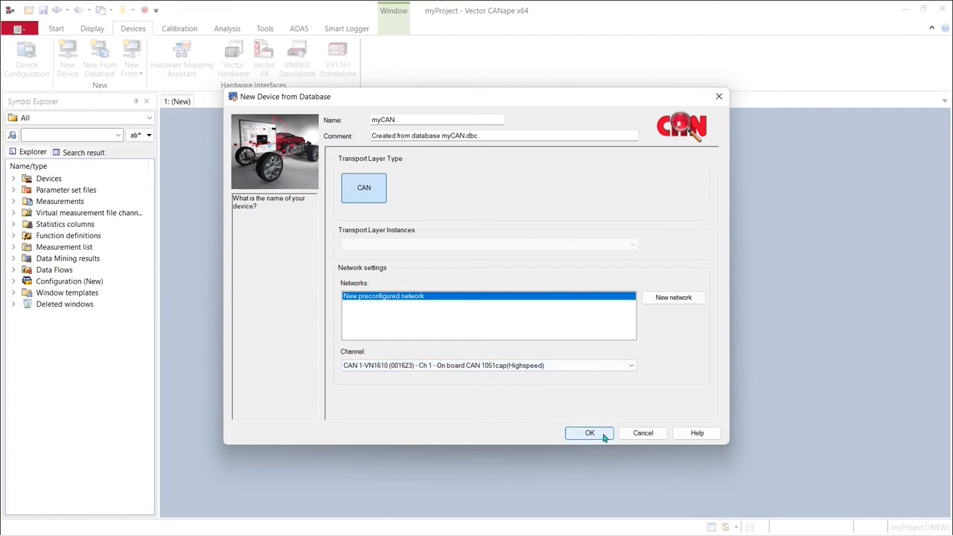
click(590, 432)
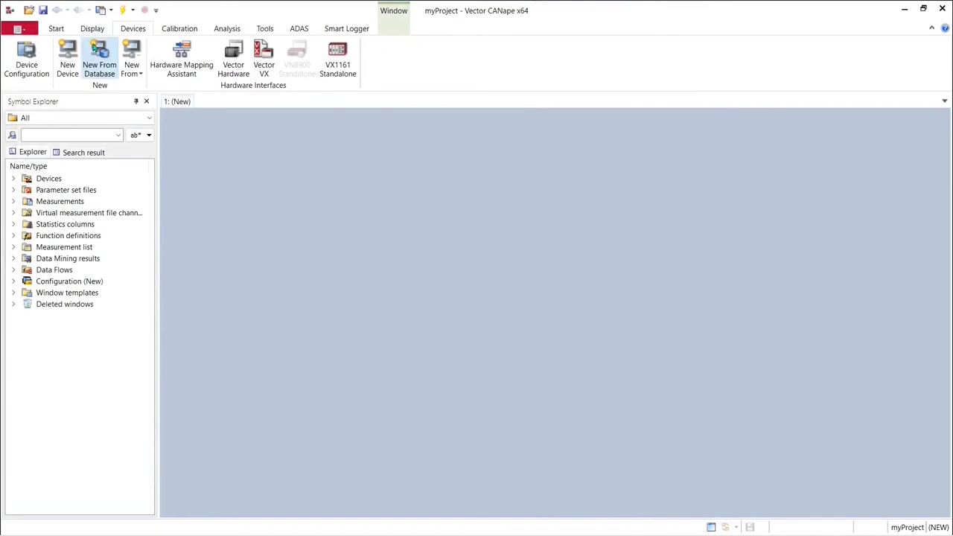
mouse_move(98, 60)
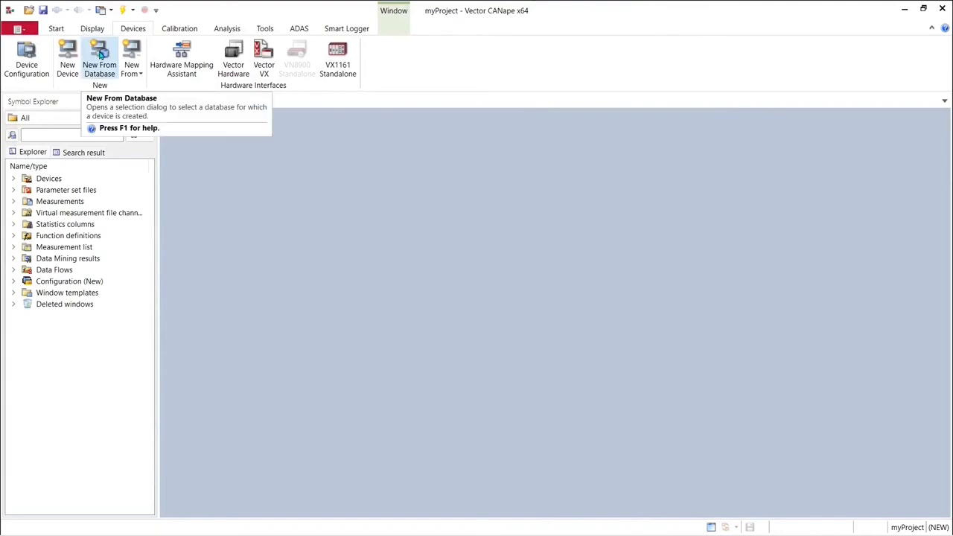
Create the myECU XCP device from myECU.A2L with default transport and map settings, closing its settings window.
click(98, 59)
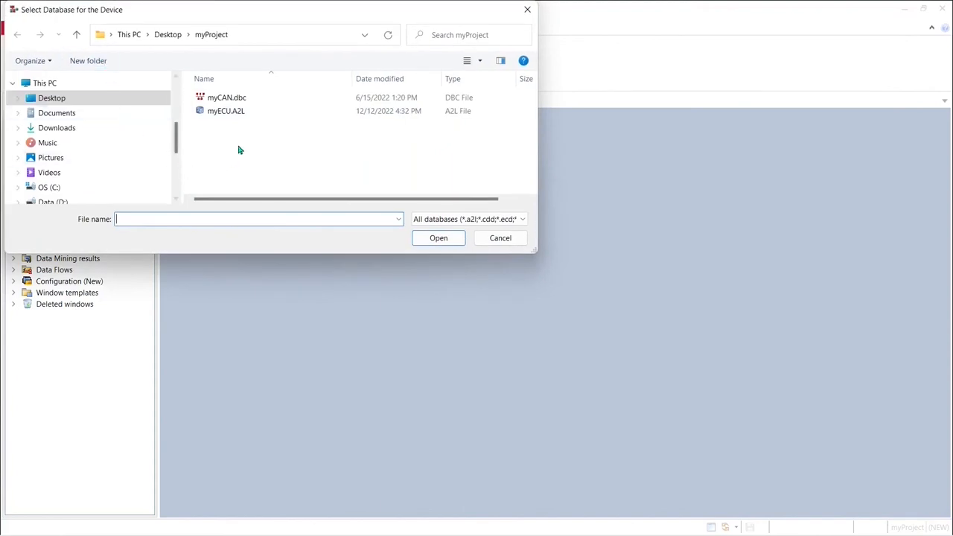
mouse_move(250, 114)
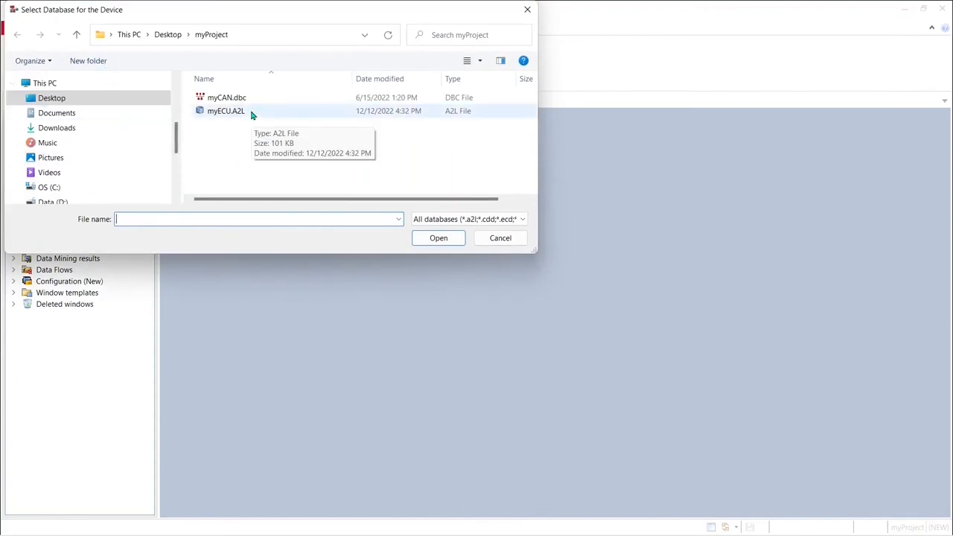
click(500, 238)
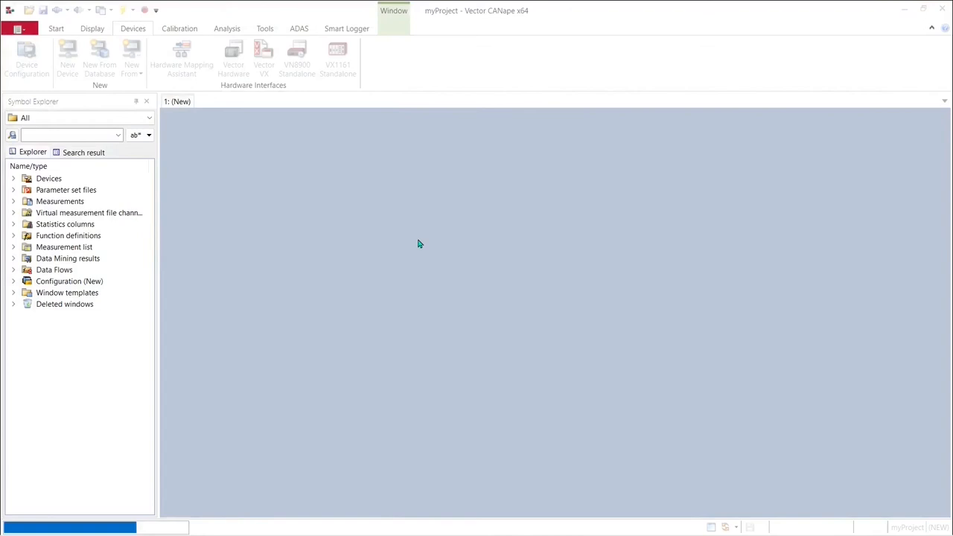
click(98, 57)
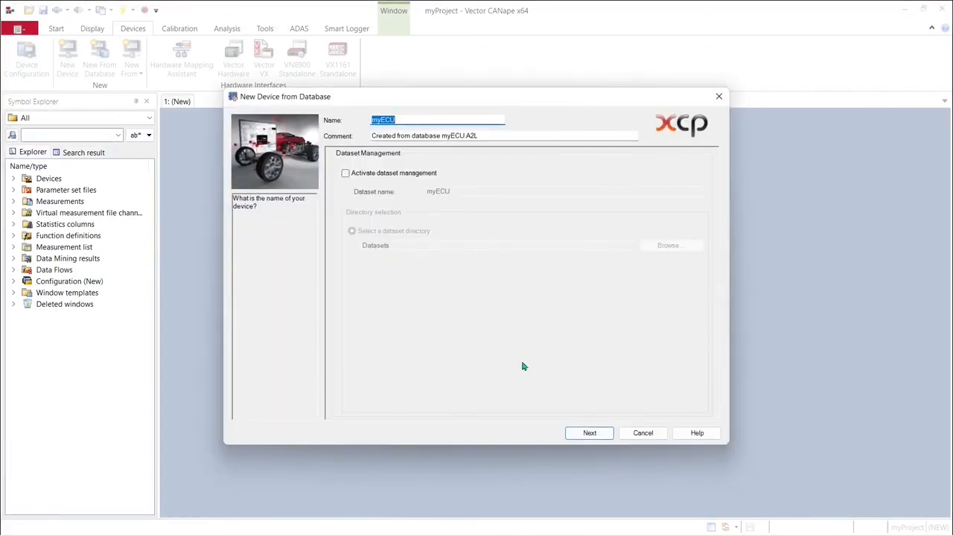
click(589, 432)
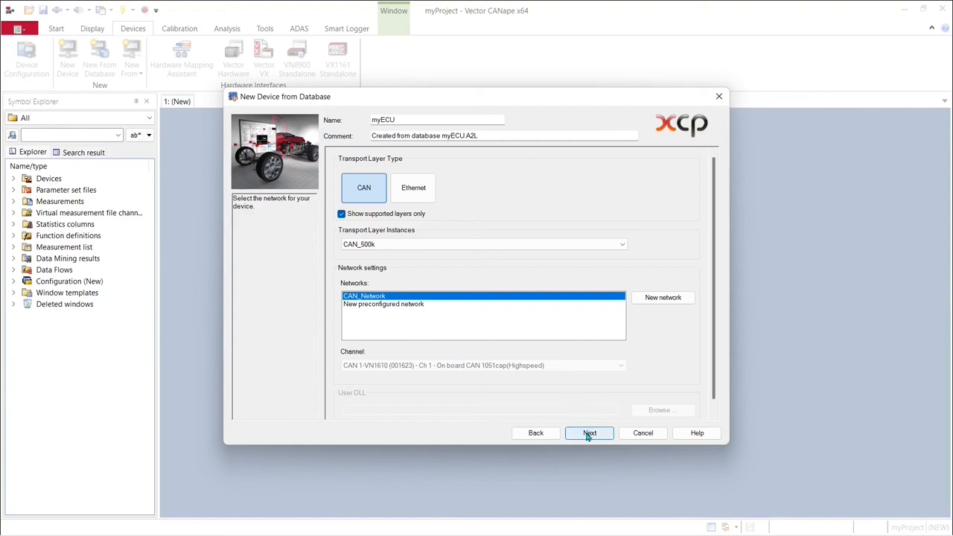
click(590, 431)
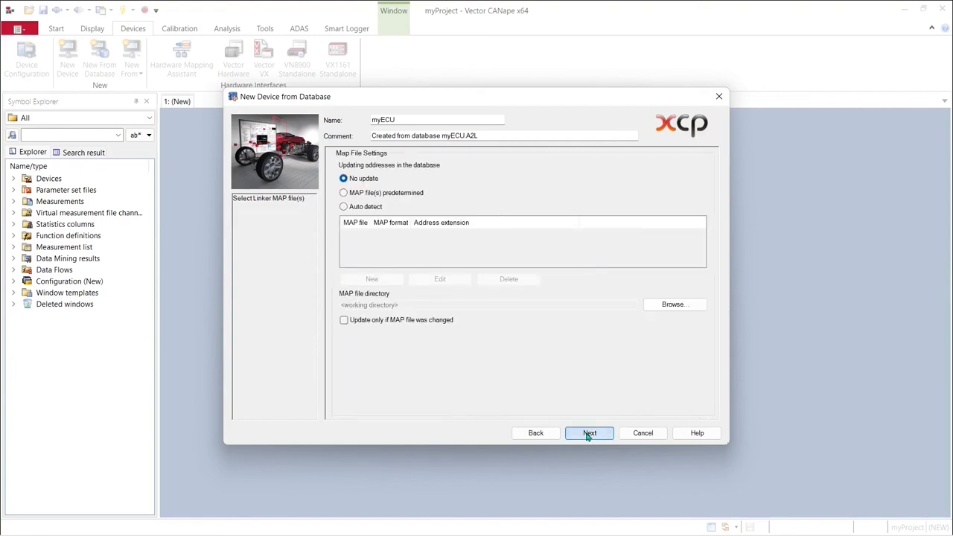
click(590, 431)
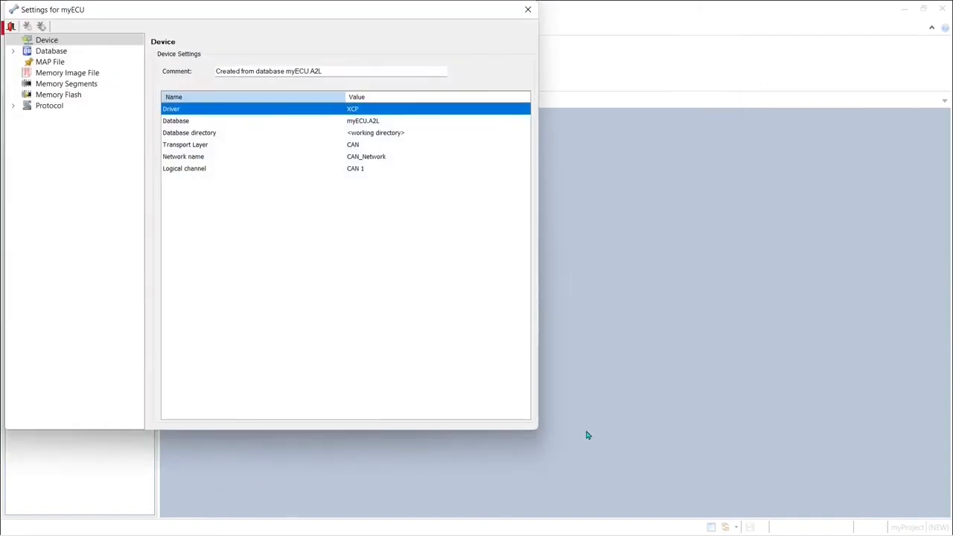
mouse_move(63, 134)
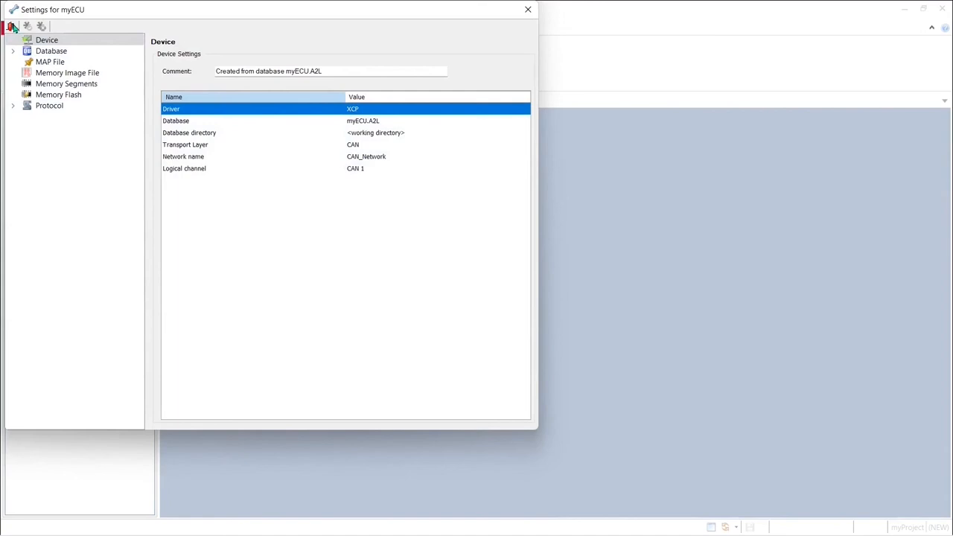
click(527, 8)
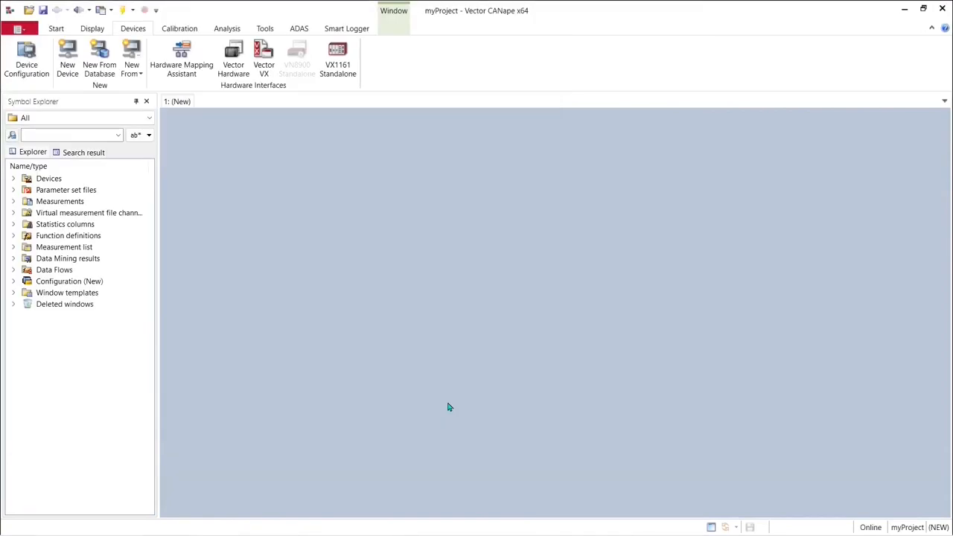
mouse_move(156, 157)
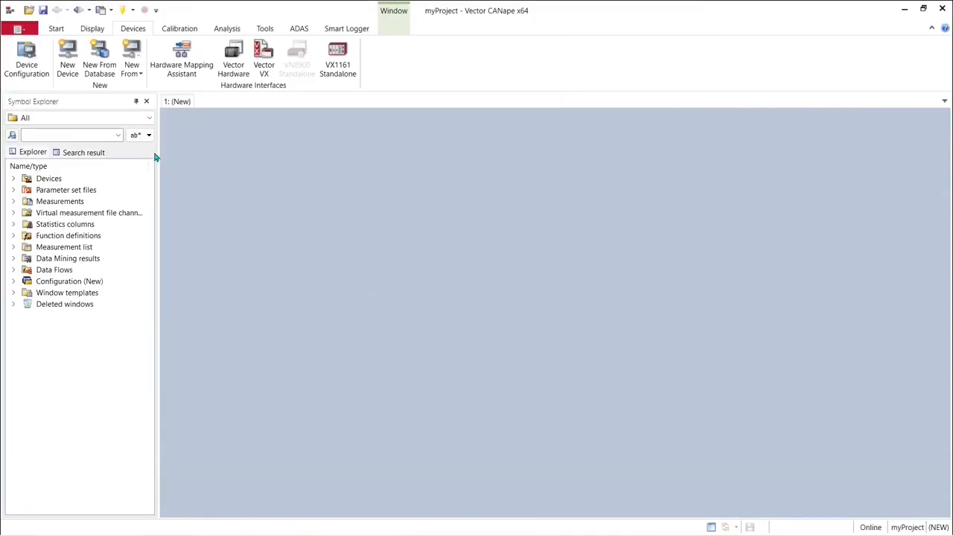
Expand the Devices node to reveal myCAN and myECU and select myCAN.
click(14, 178)
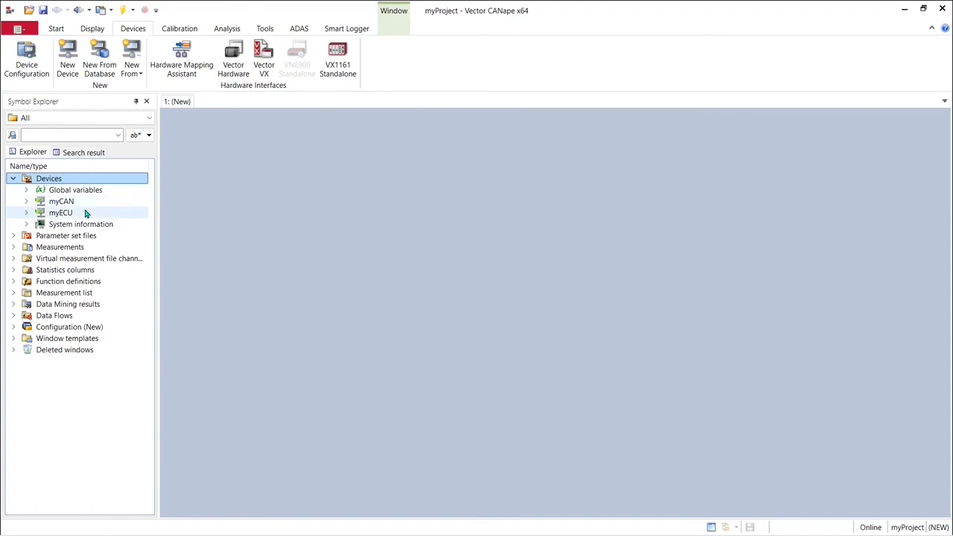
click(61, 201)
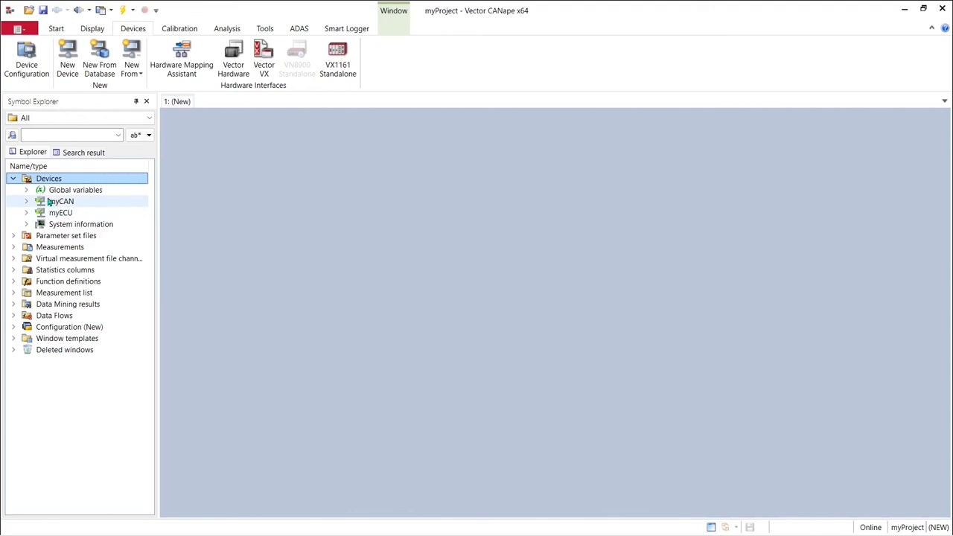
mouse_move(60, 212)
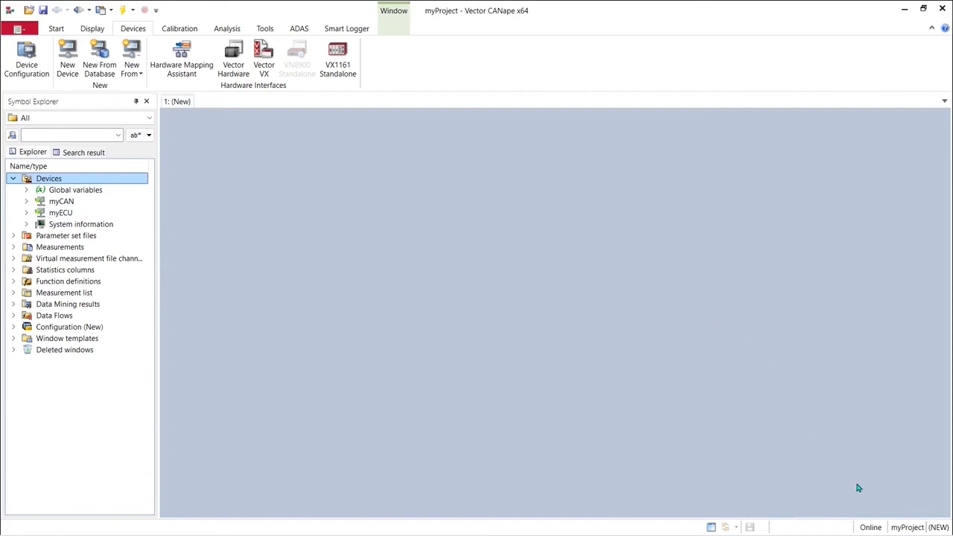
mouse_move(855, 477)
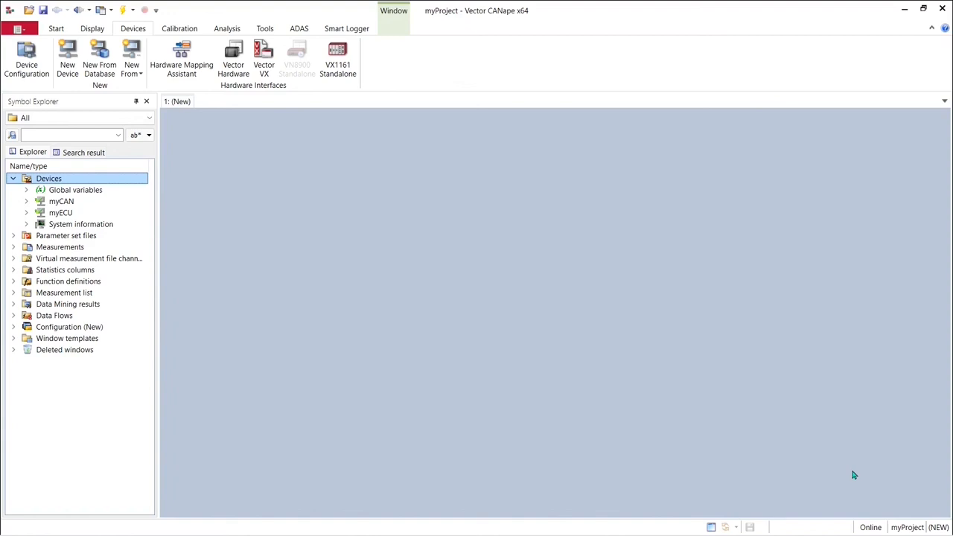
mouse_move(75, 34)
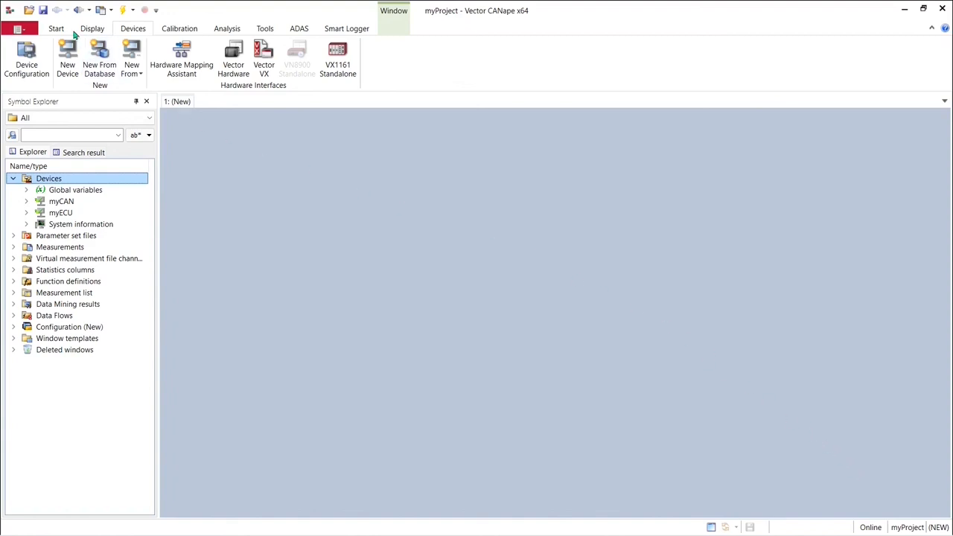
mouse_move(43, 9)
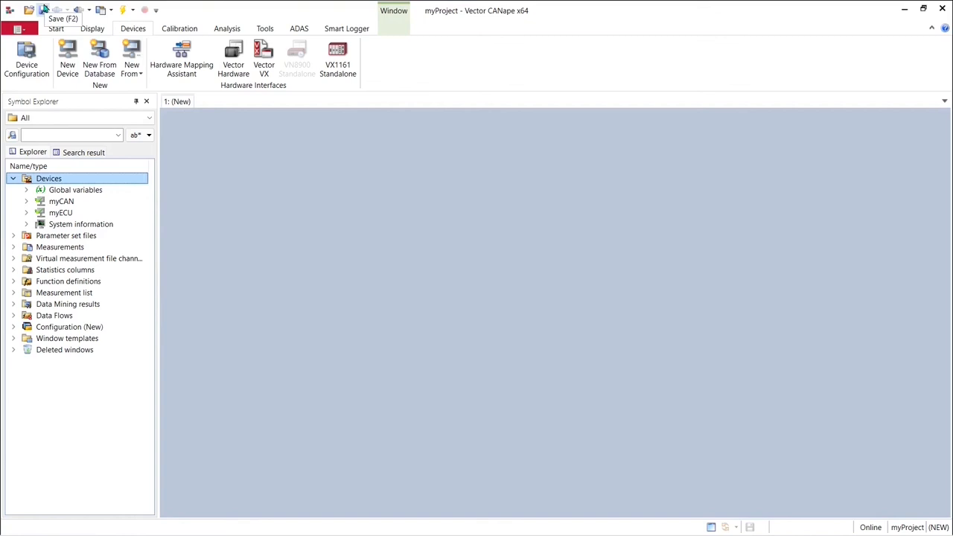
Save the configuration as myConfig in the myProject folder.
click(42, 9)
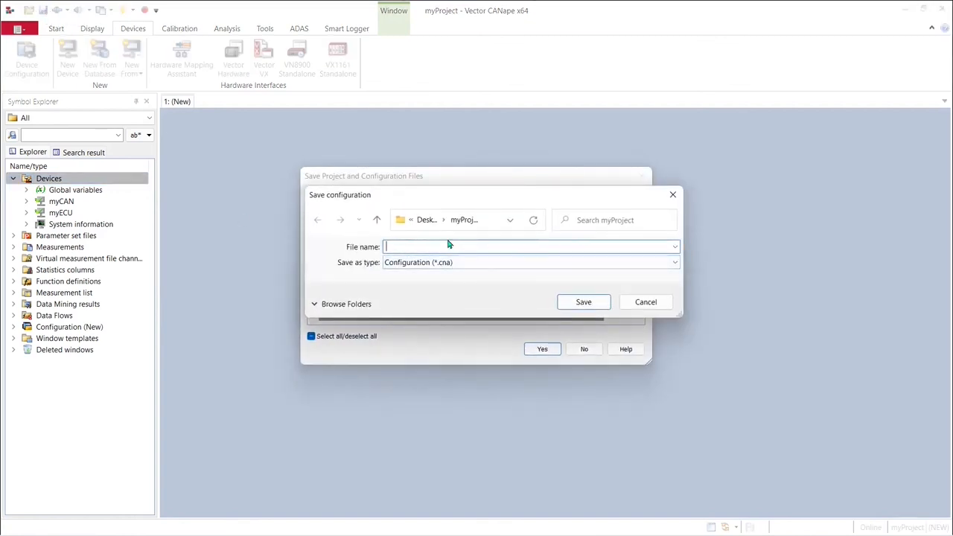
text(myConfig)
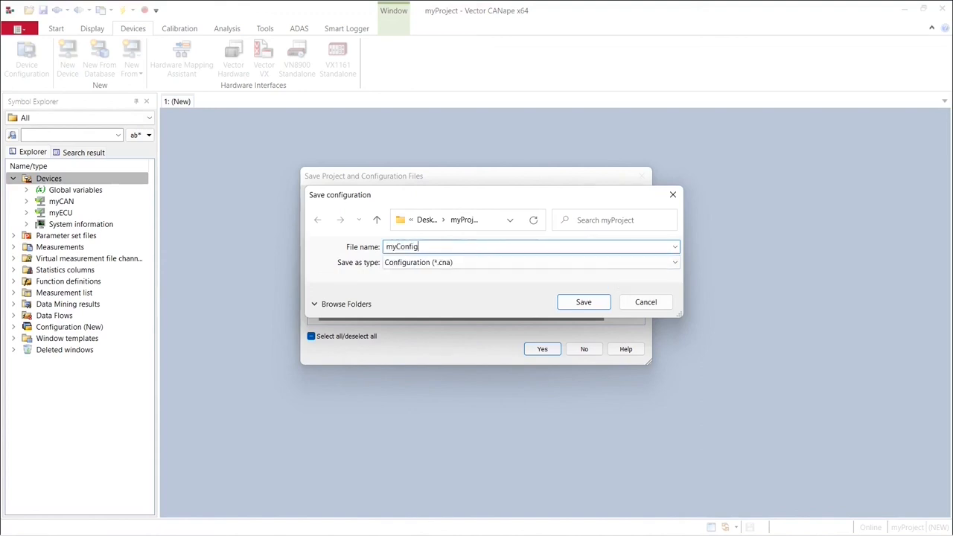
click(584, 301)
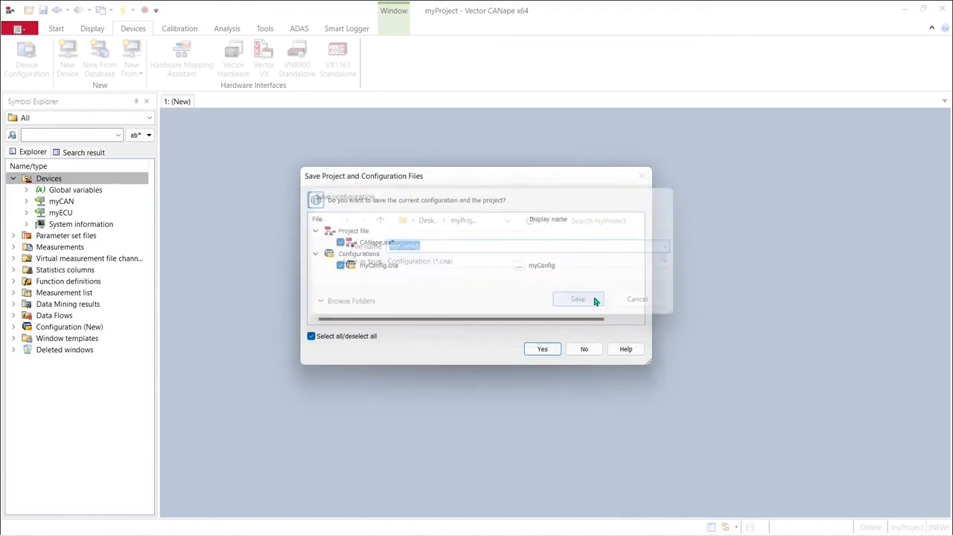